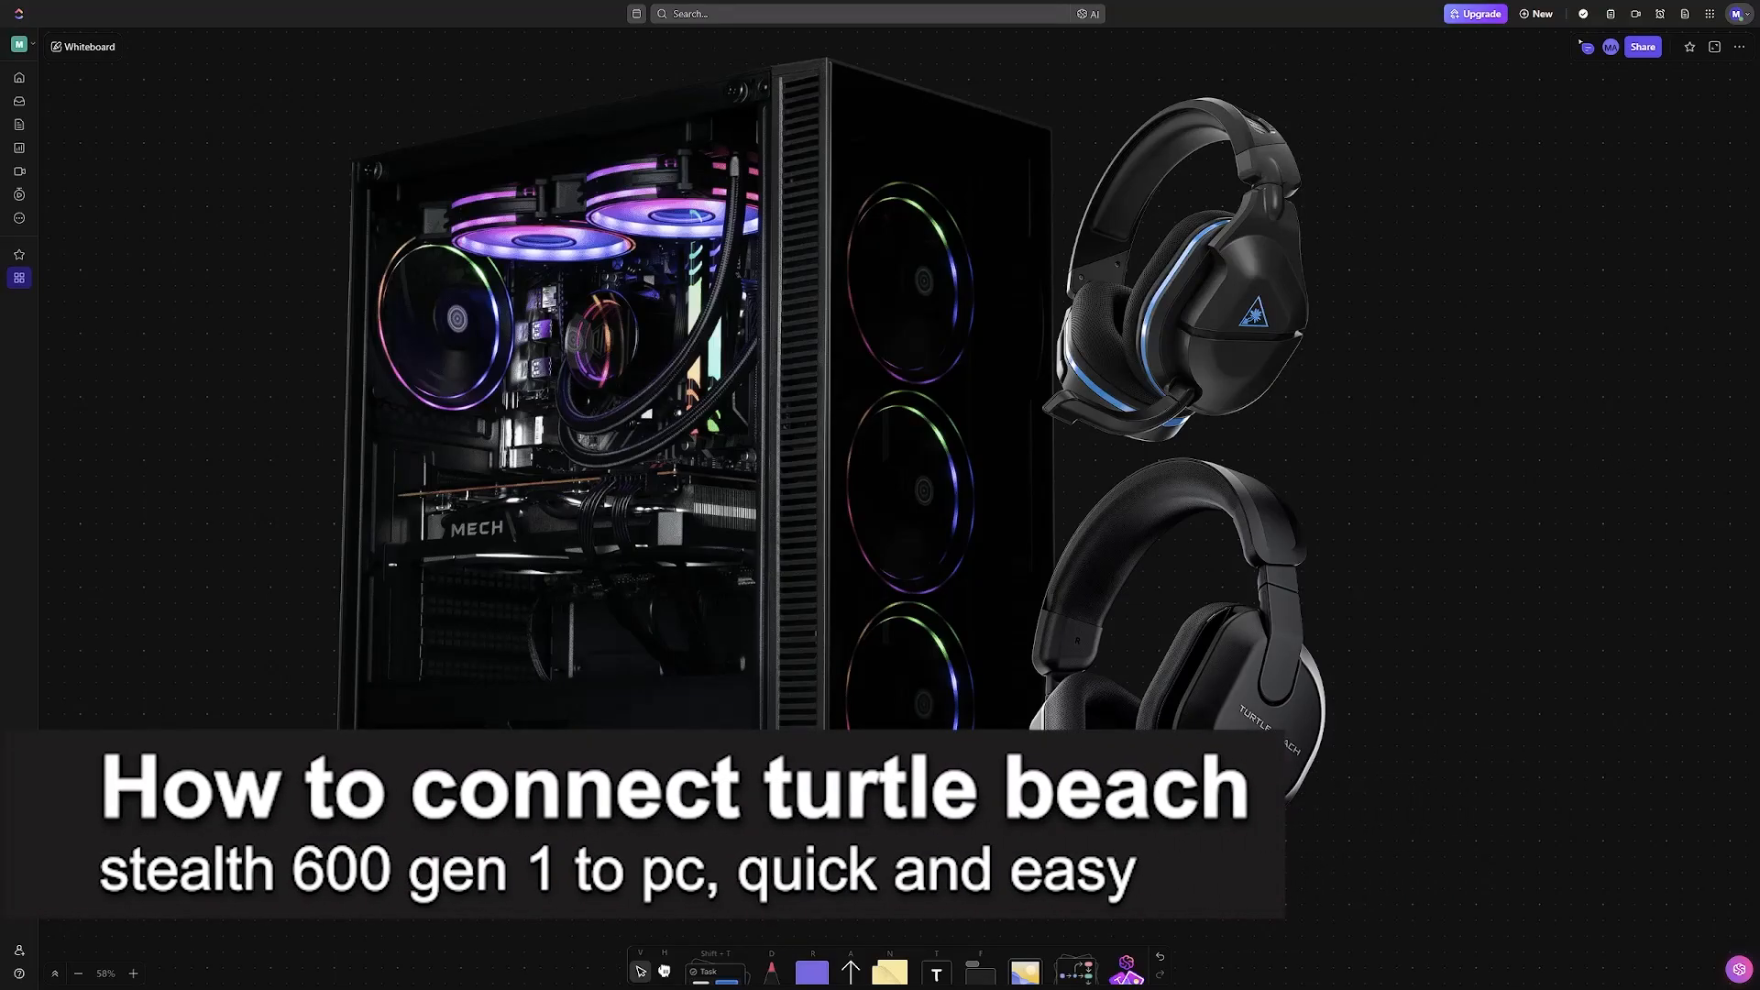
{"action": "mouse_move", "coordinate": [1640, 633]}
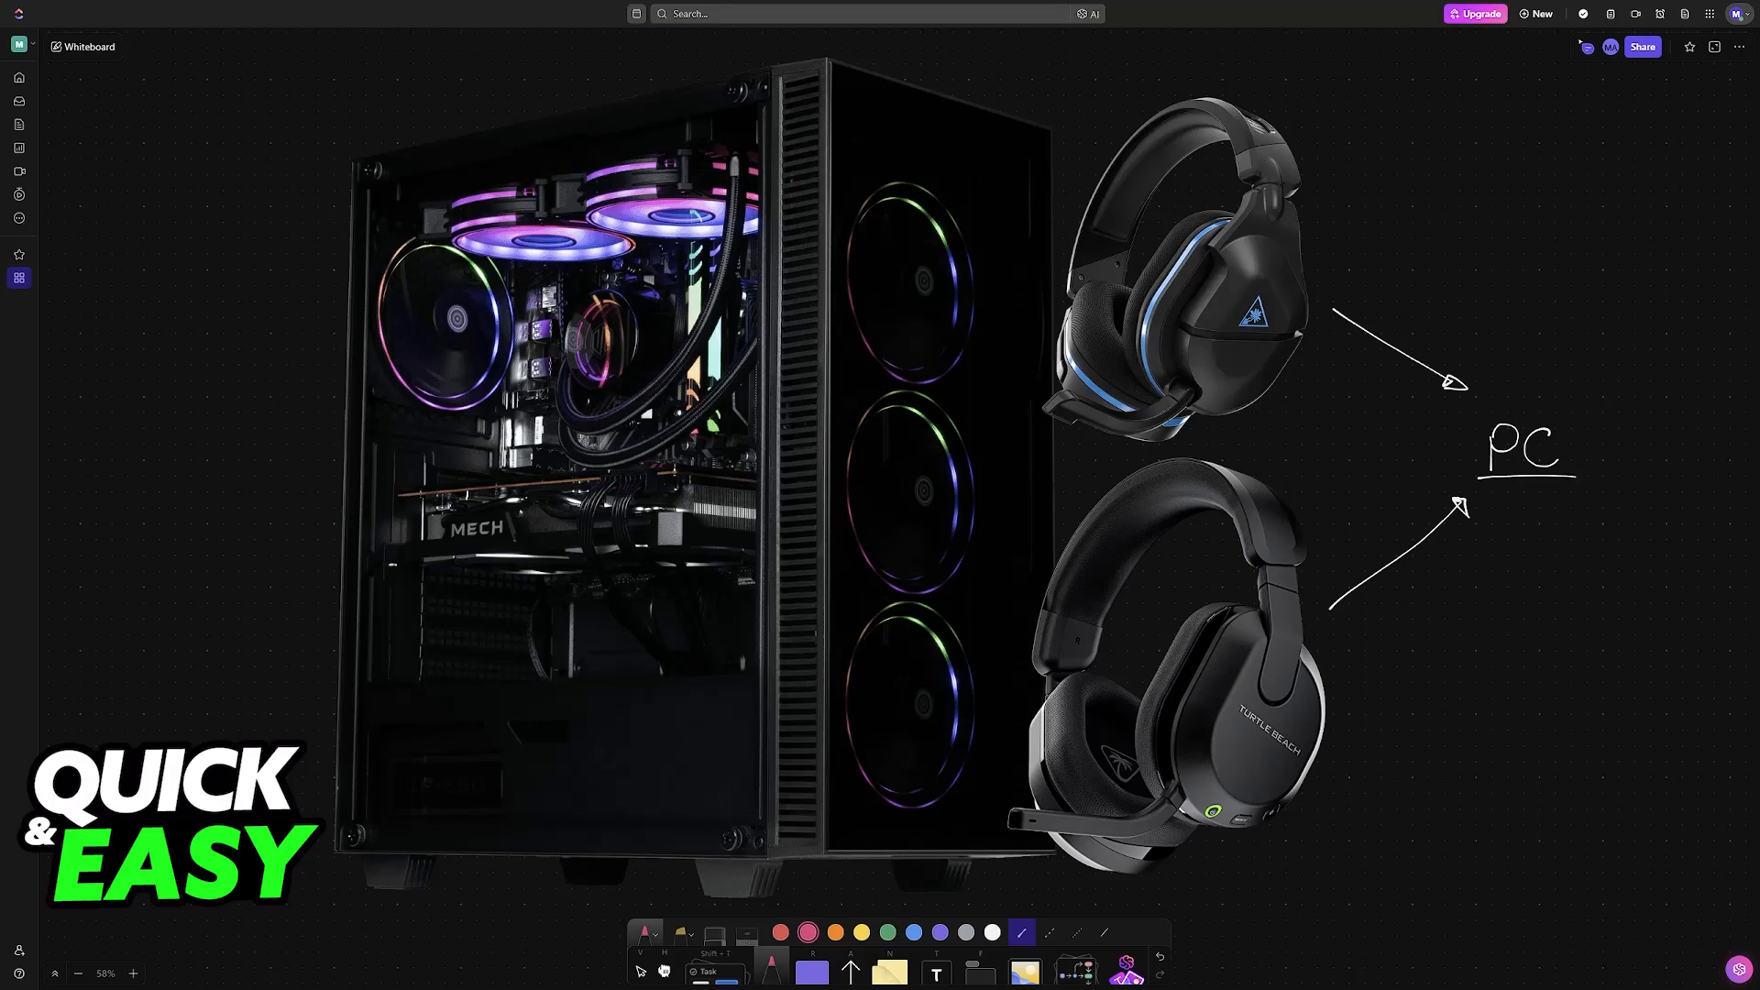
{"action": "mouse_move", "coordinate": [1345, 379]}
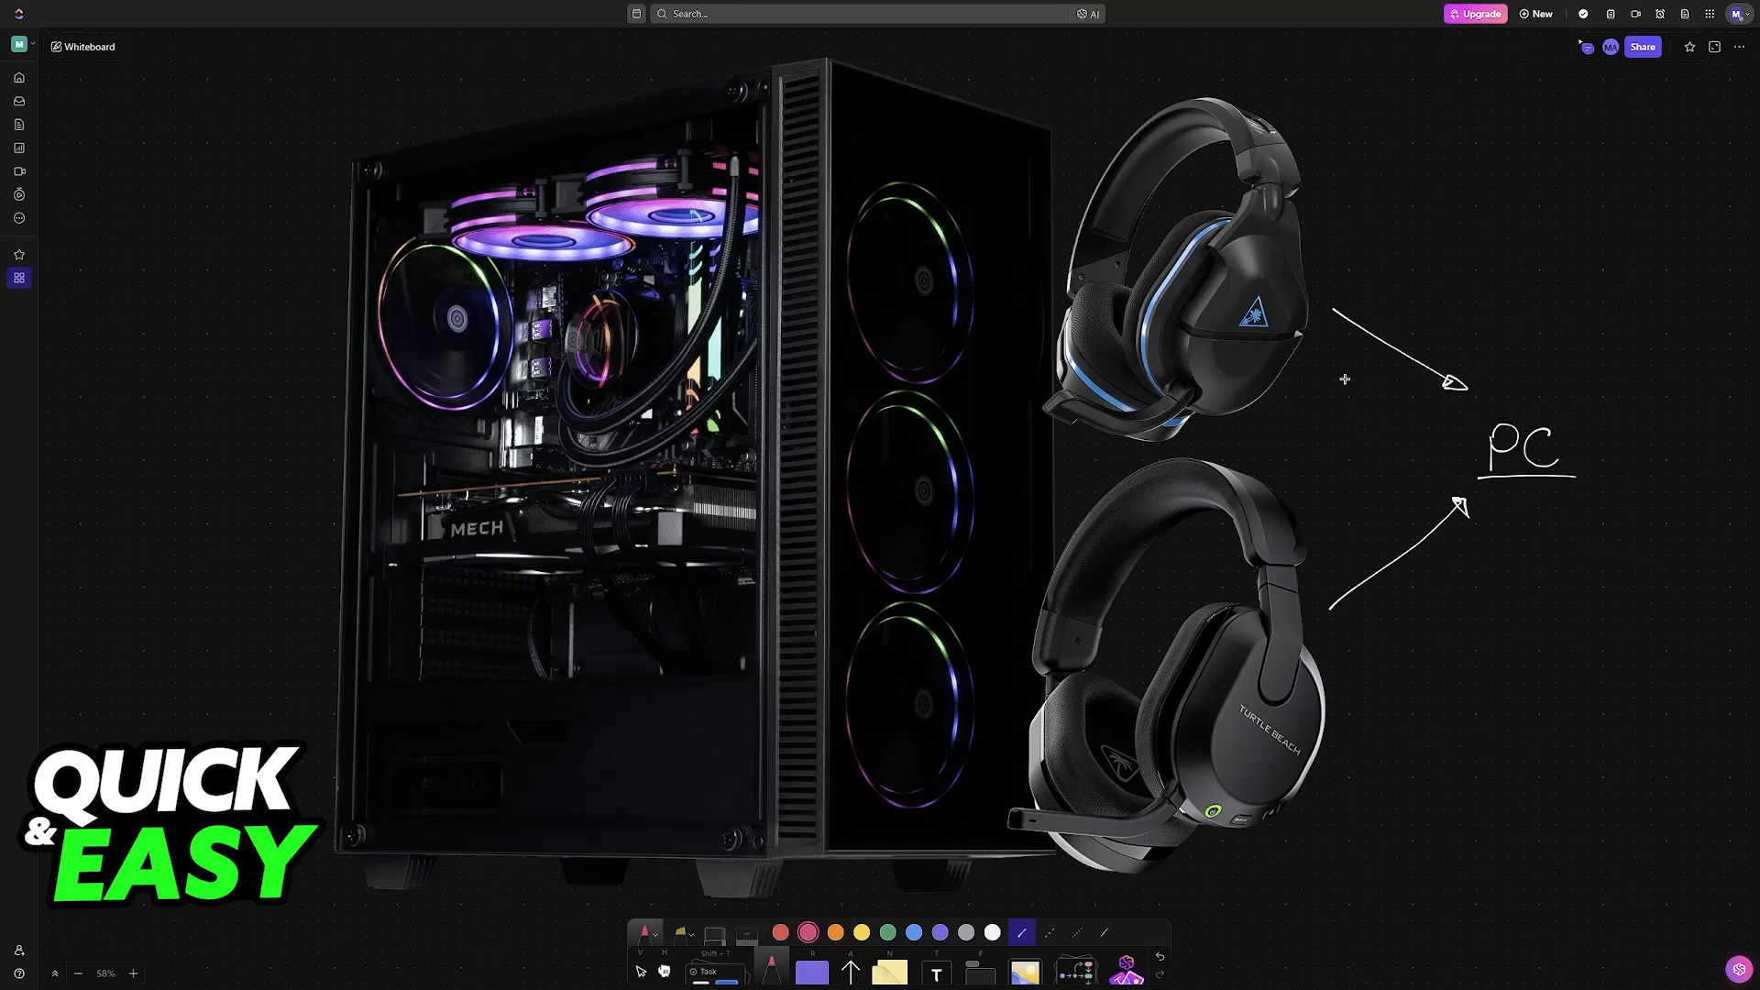
{"action": "mouse_move", "coordinate": [1380, 299]}
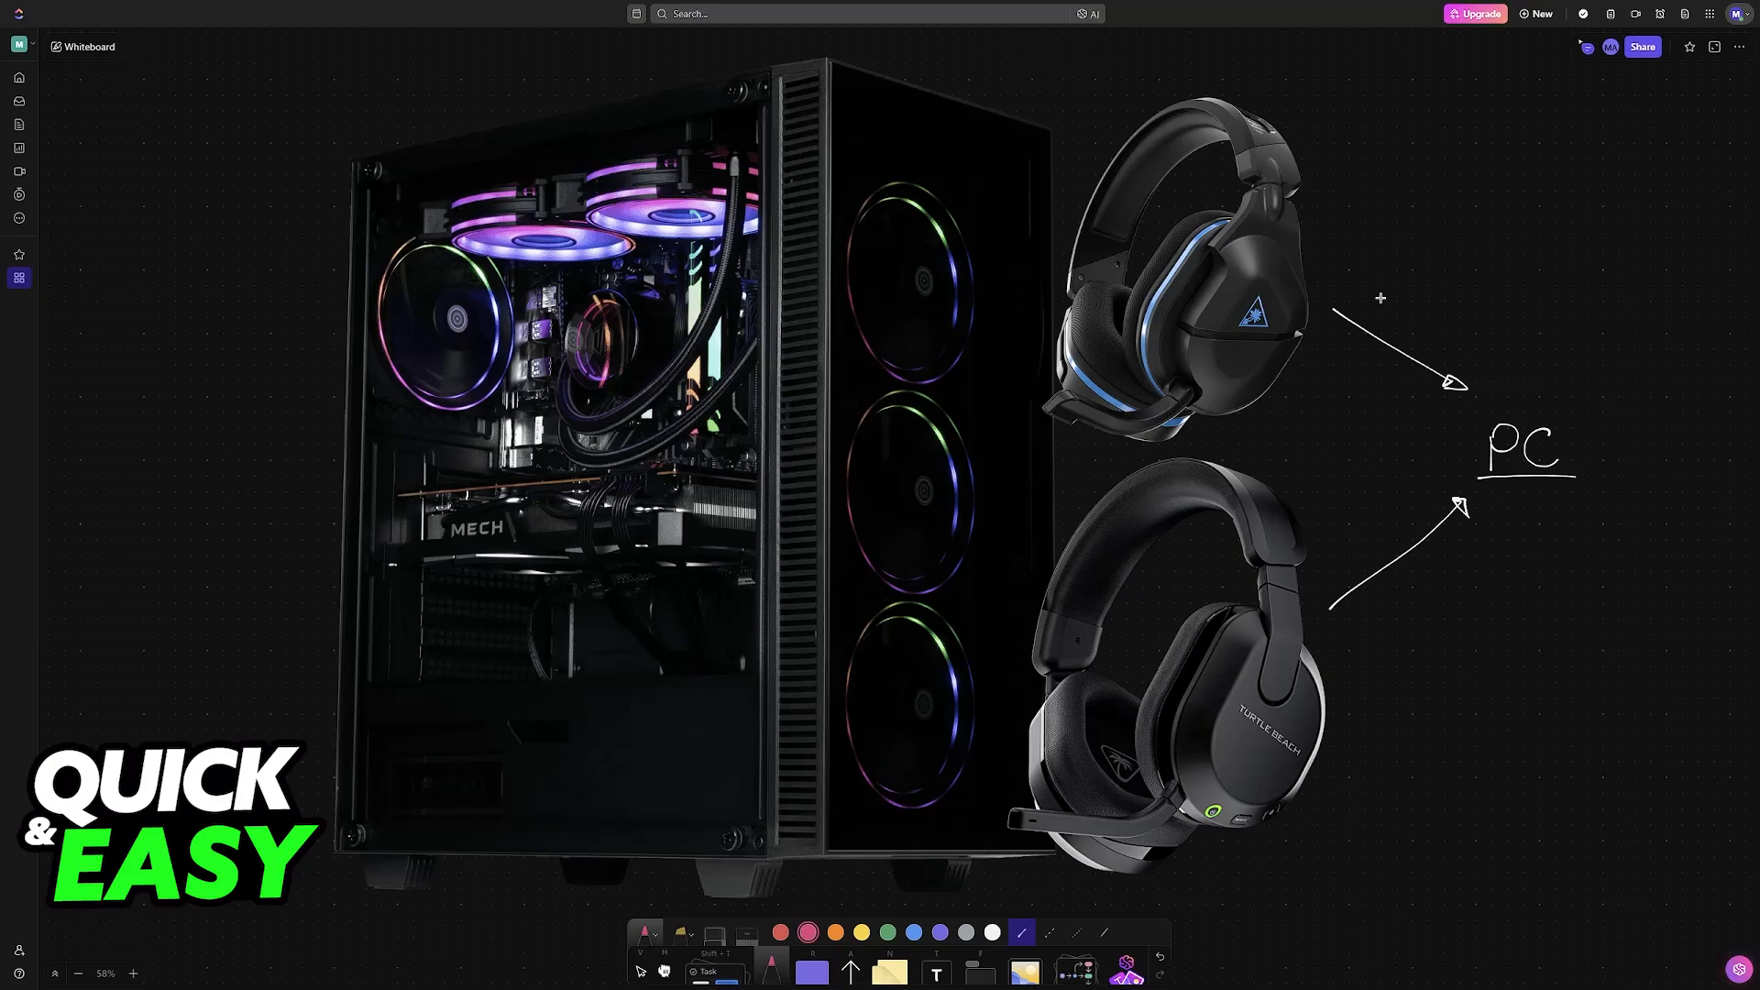
{"action": "mouse_move", "coordinate": [1386, 673]}
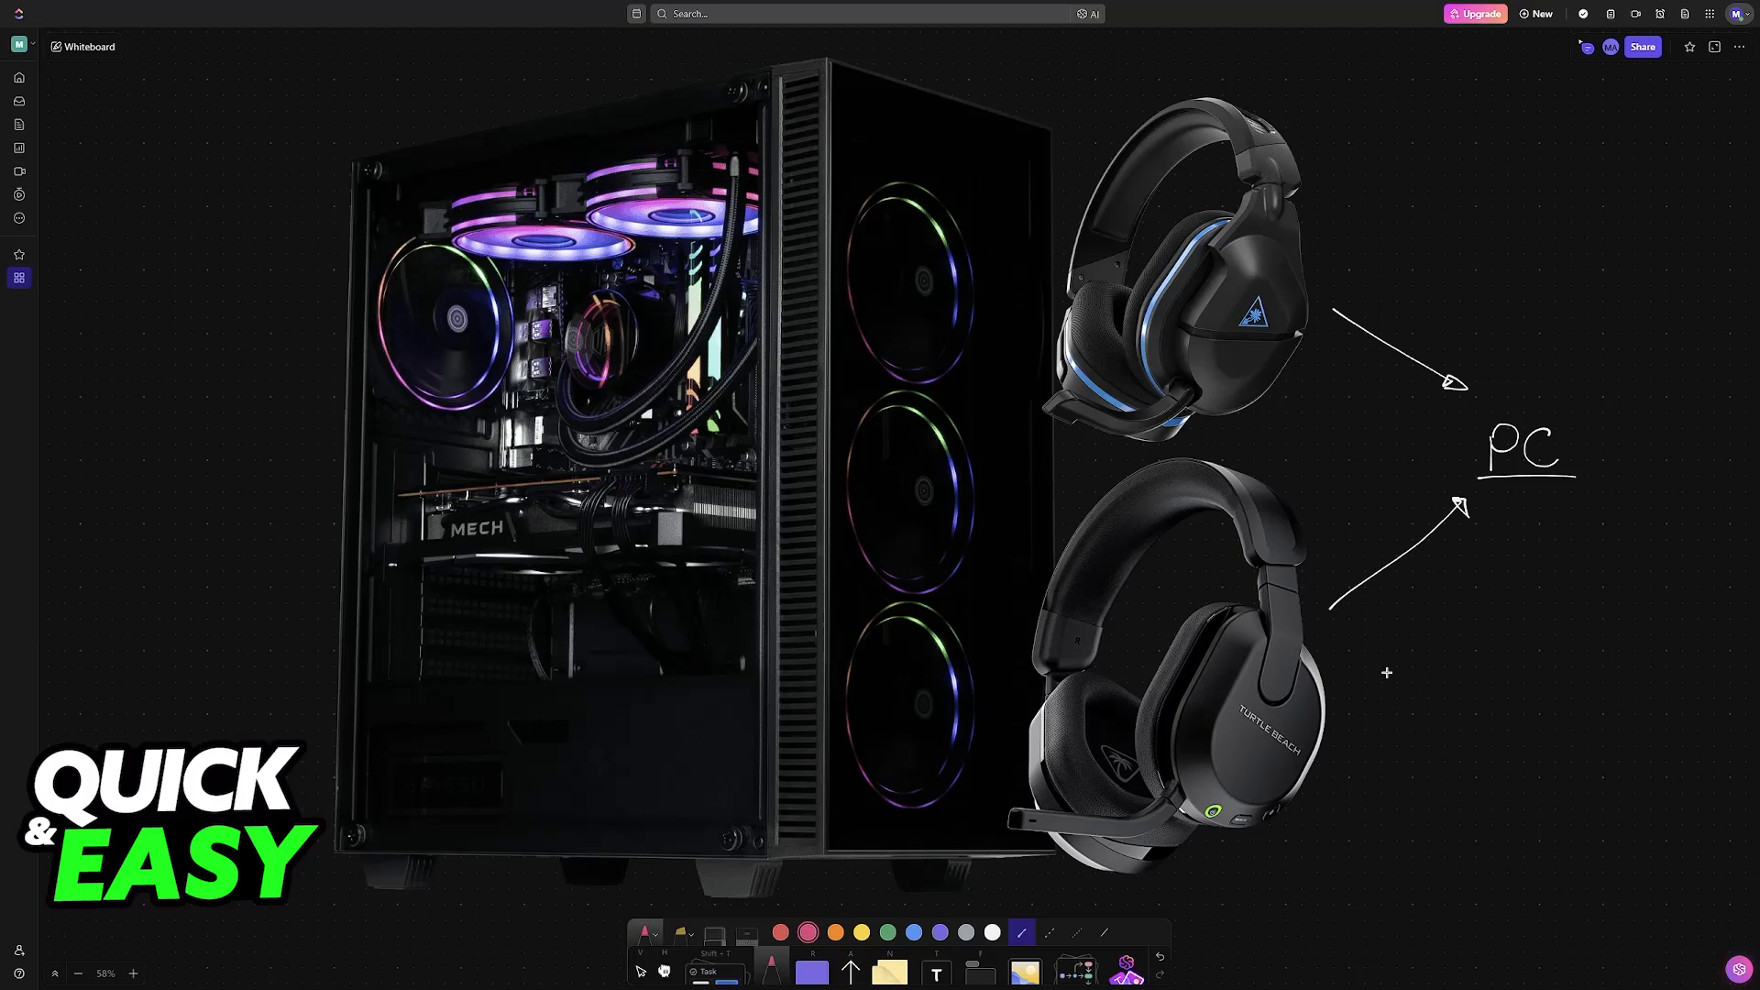
{"action": "mouse_move", "coordinate": [1379, 682]}
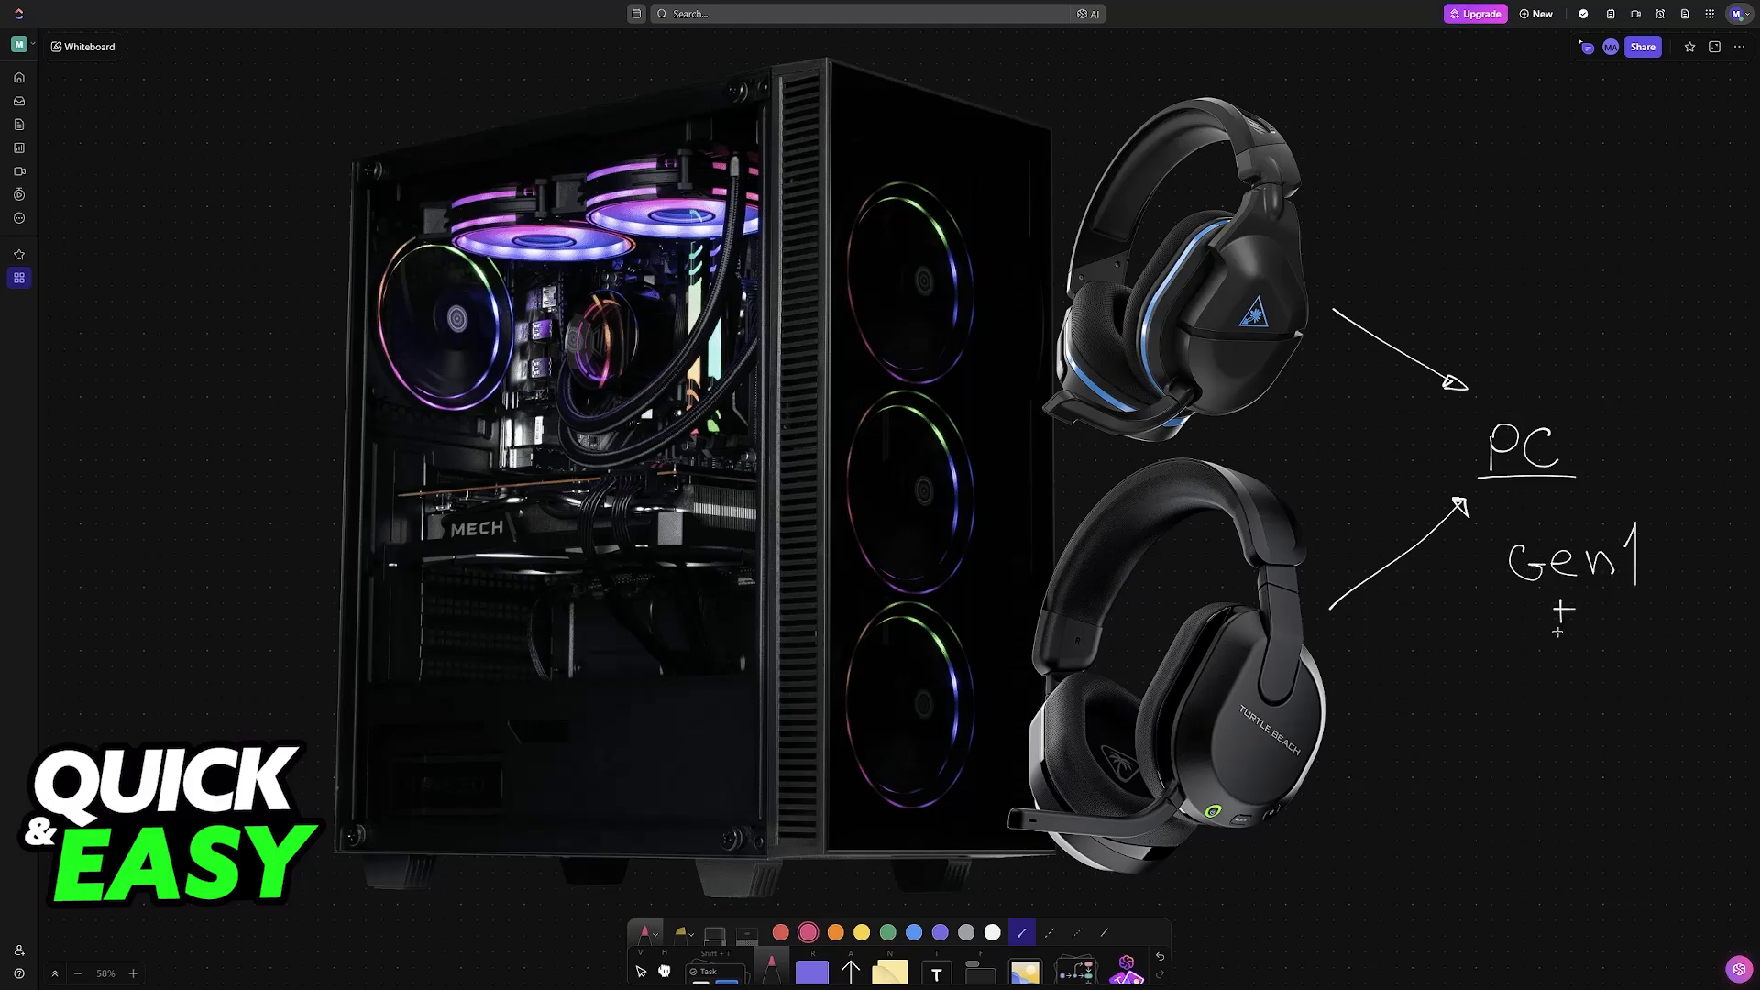
Handwrite 'Gen' beneath the PC label to start the Gen1 + note
{"action": "type", "text": "Gen"}
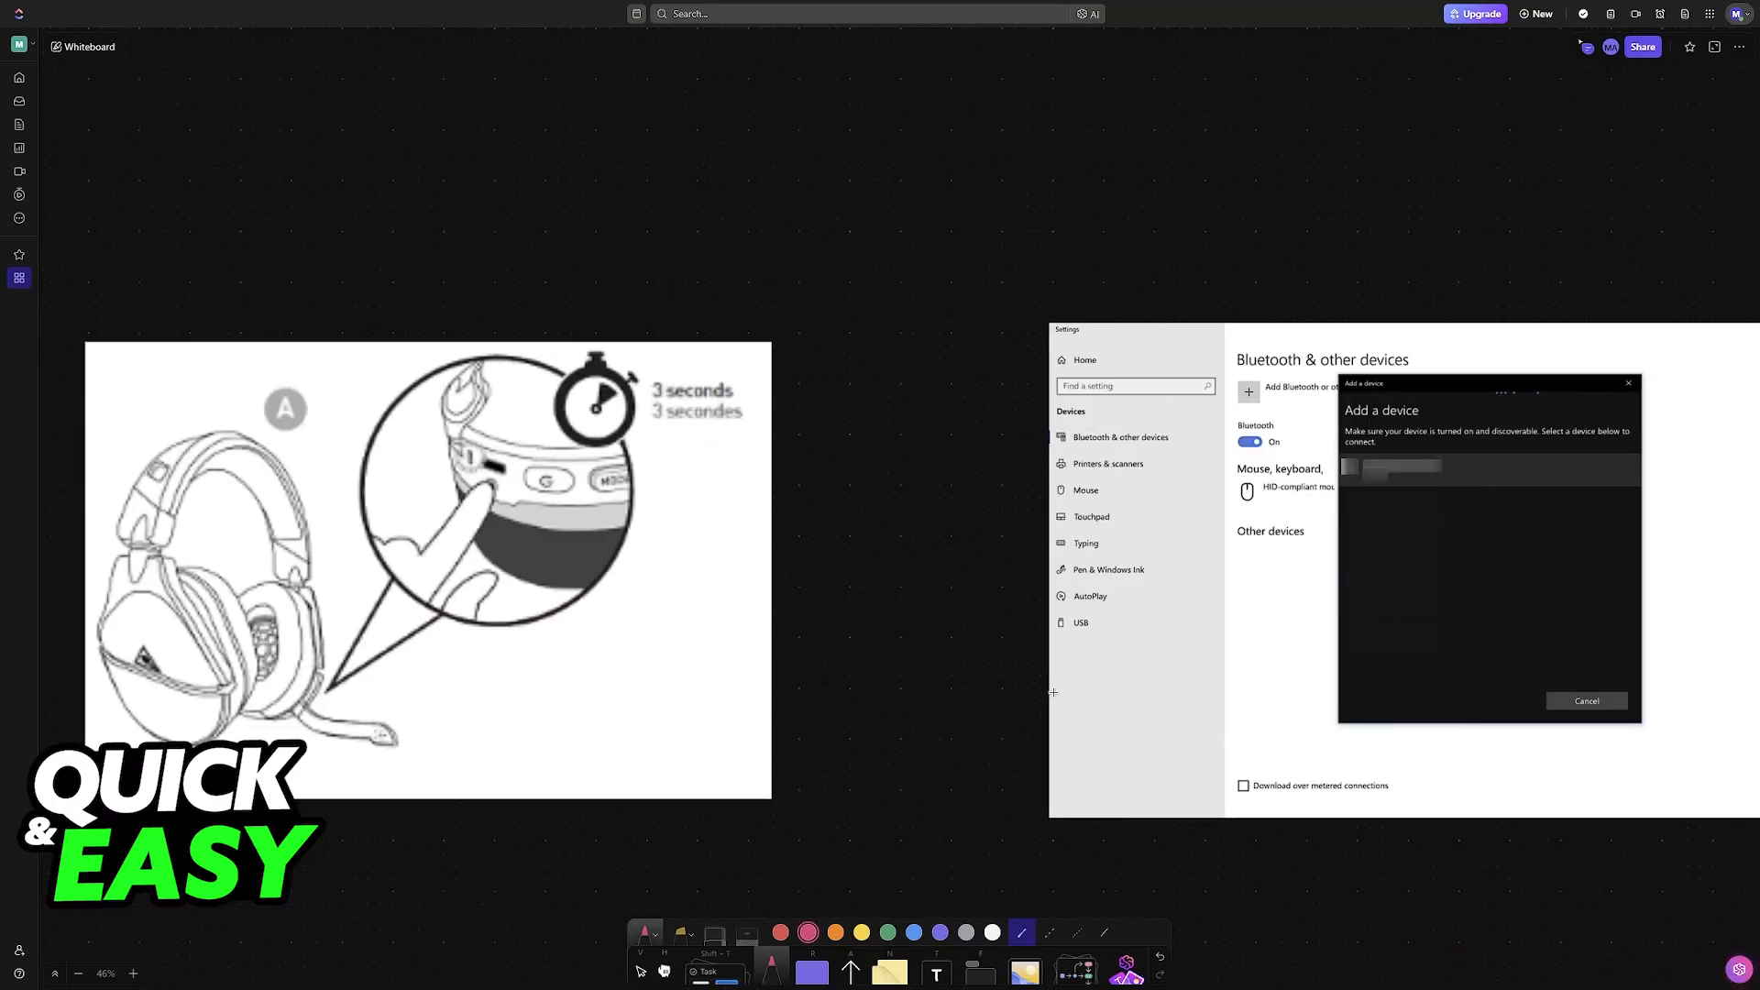
{"action": "mouse_move", "coordinate": [1049, 693]}
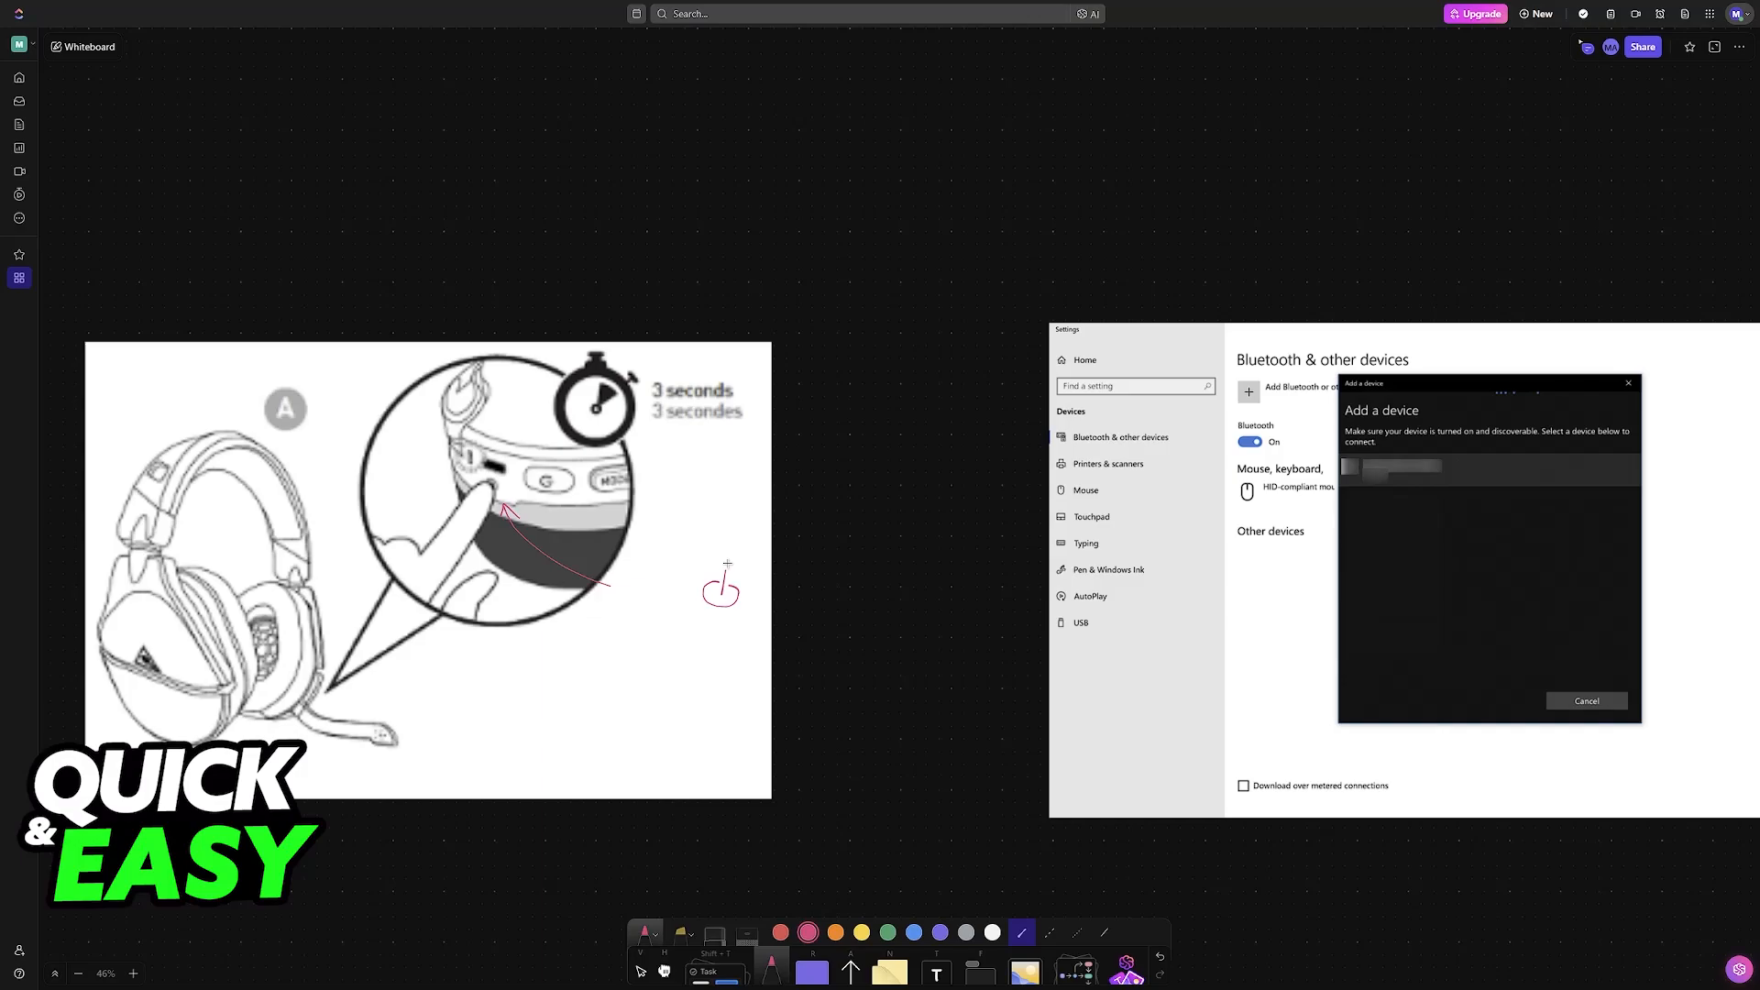
Draw a signal symbol beside the pink arrow and an upward arrow beneath it
{"action": "left_click_drag", "start_coordinate": [719, 578], "coordinate": [636, 594]}
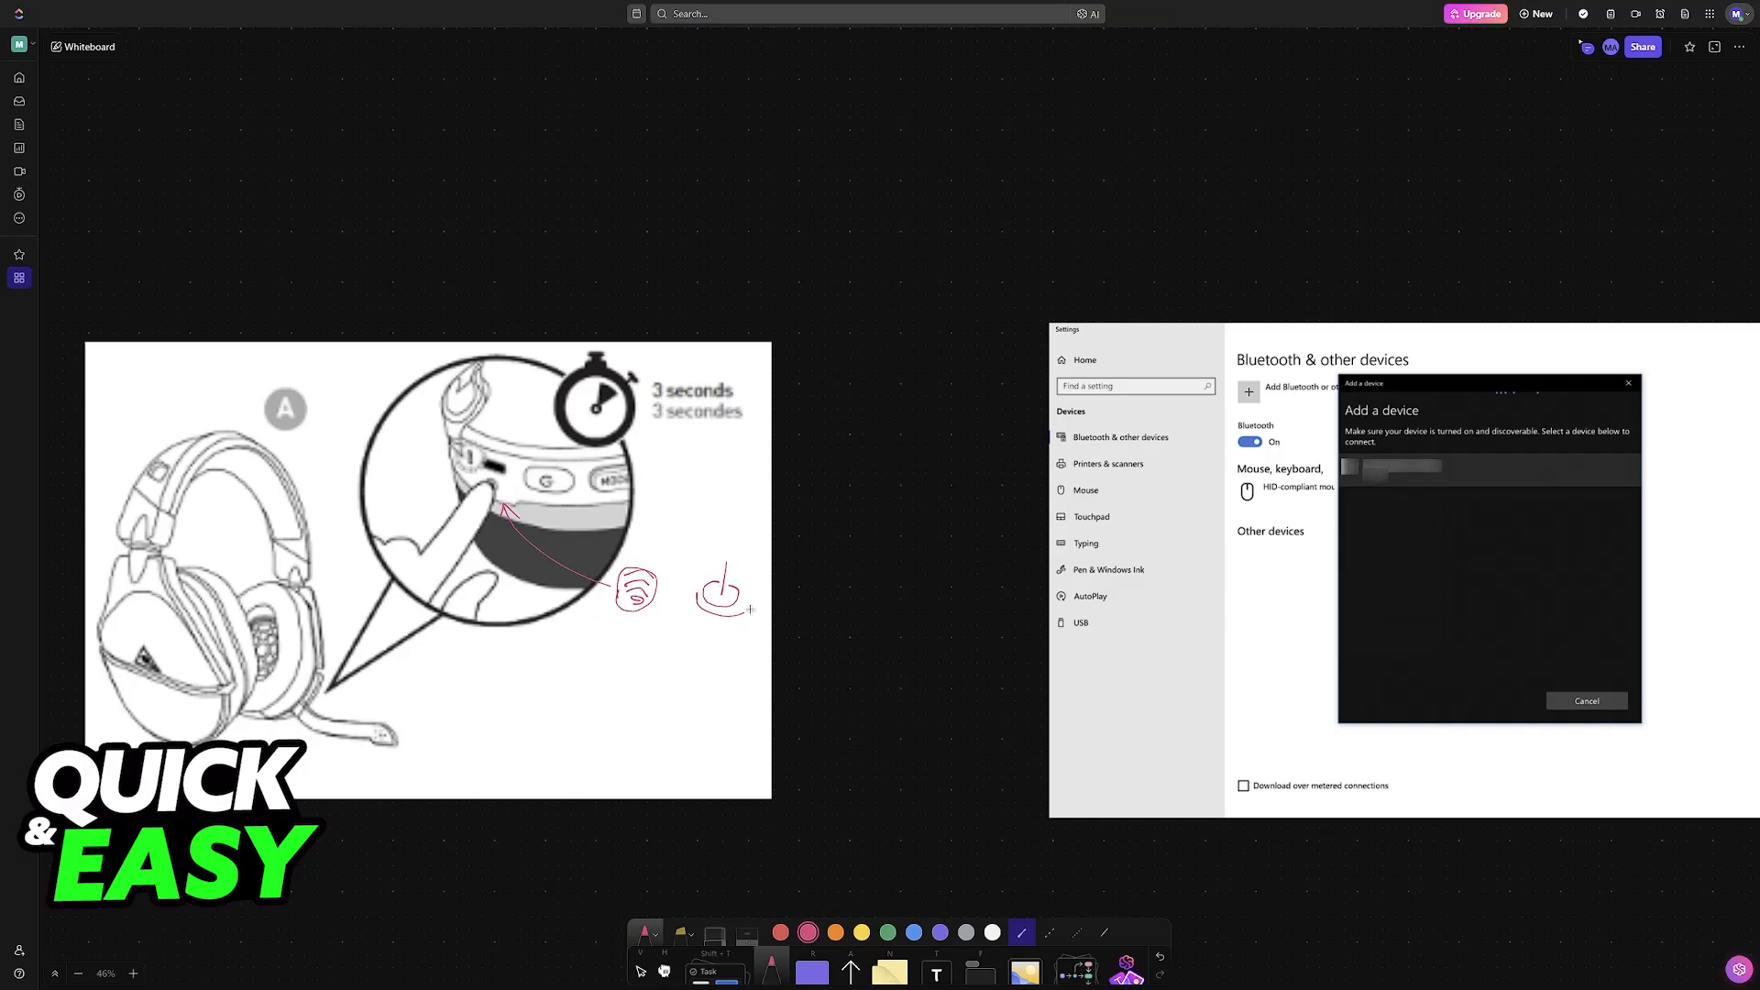
{"action": "left_click_drag", "start_coordinate": [621, 666], "coordinate": [625, 594]}
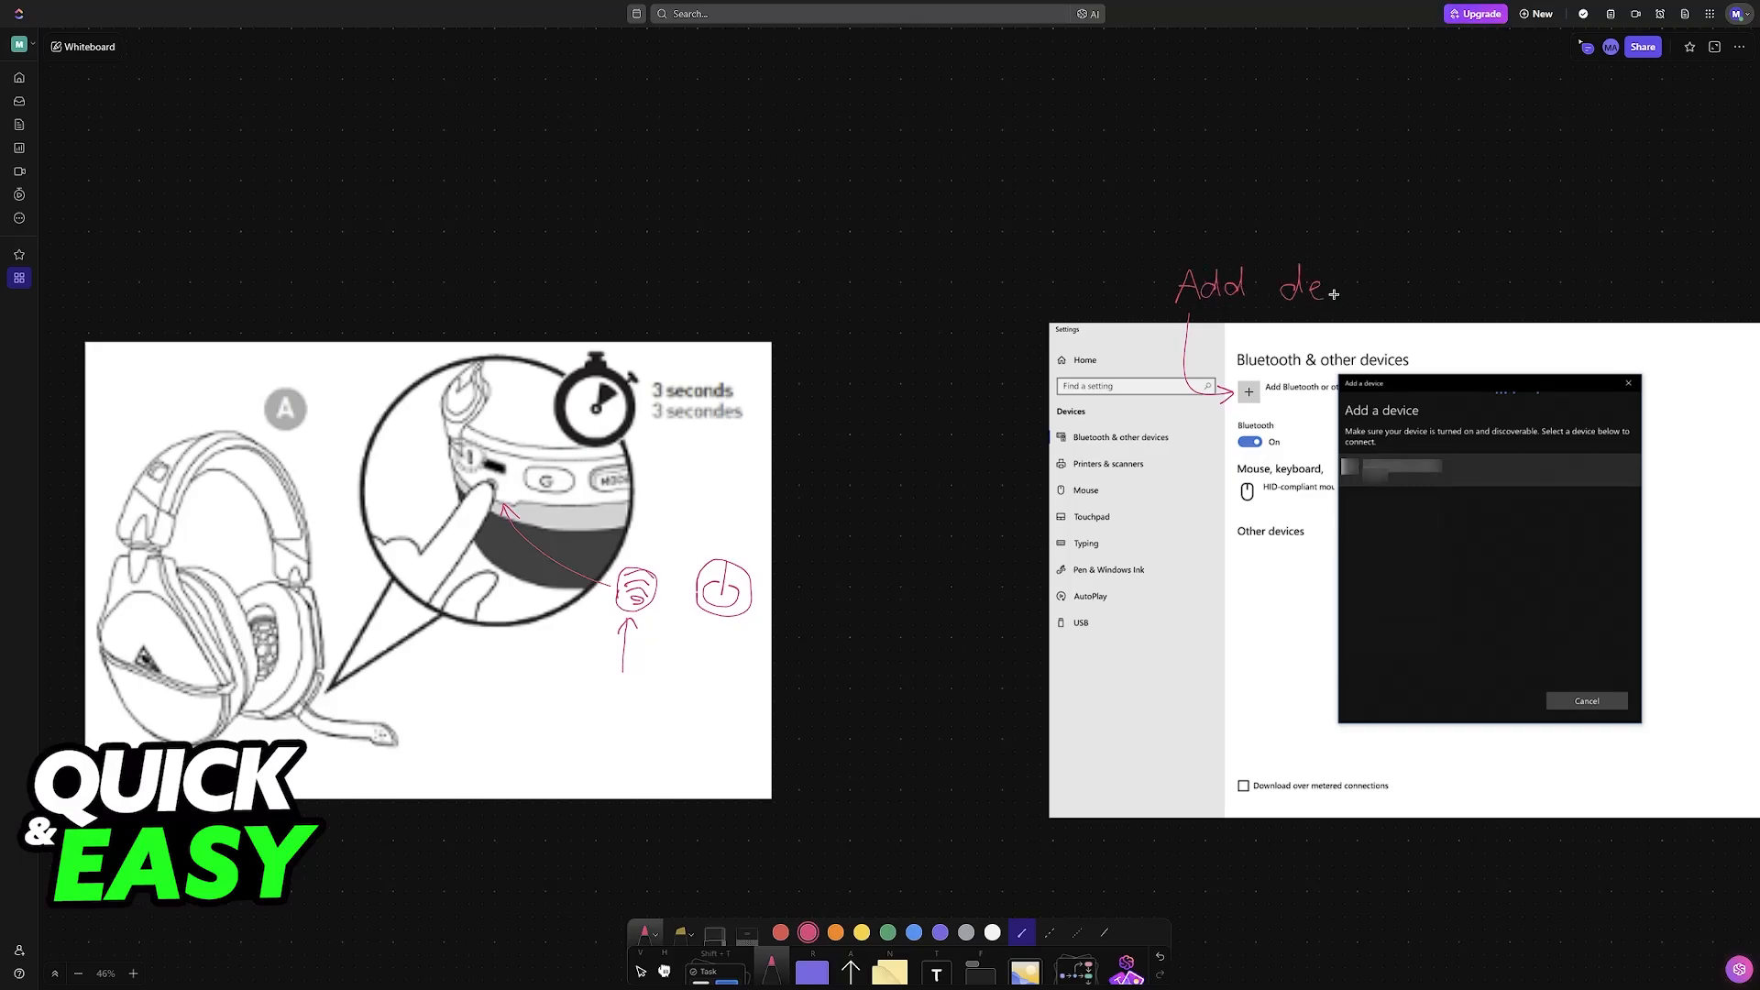
Finish the handwritten 'Add device' label and draw an arrow toward the Add Bluetooth button
{"action": "type", "text": "vice"}
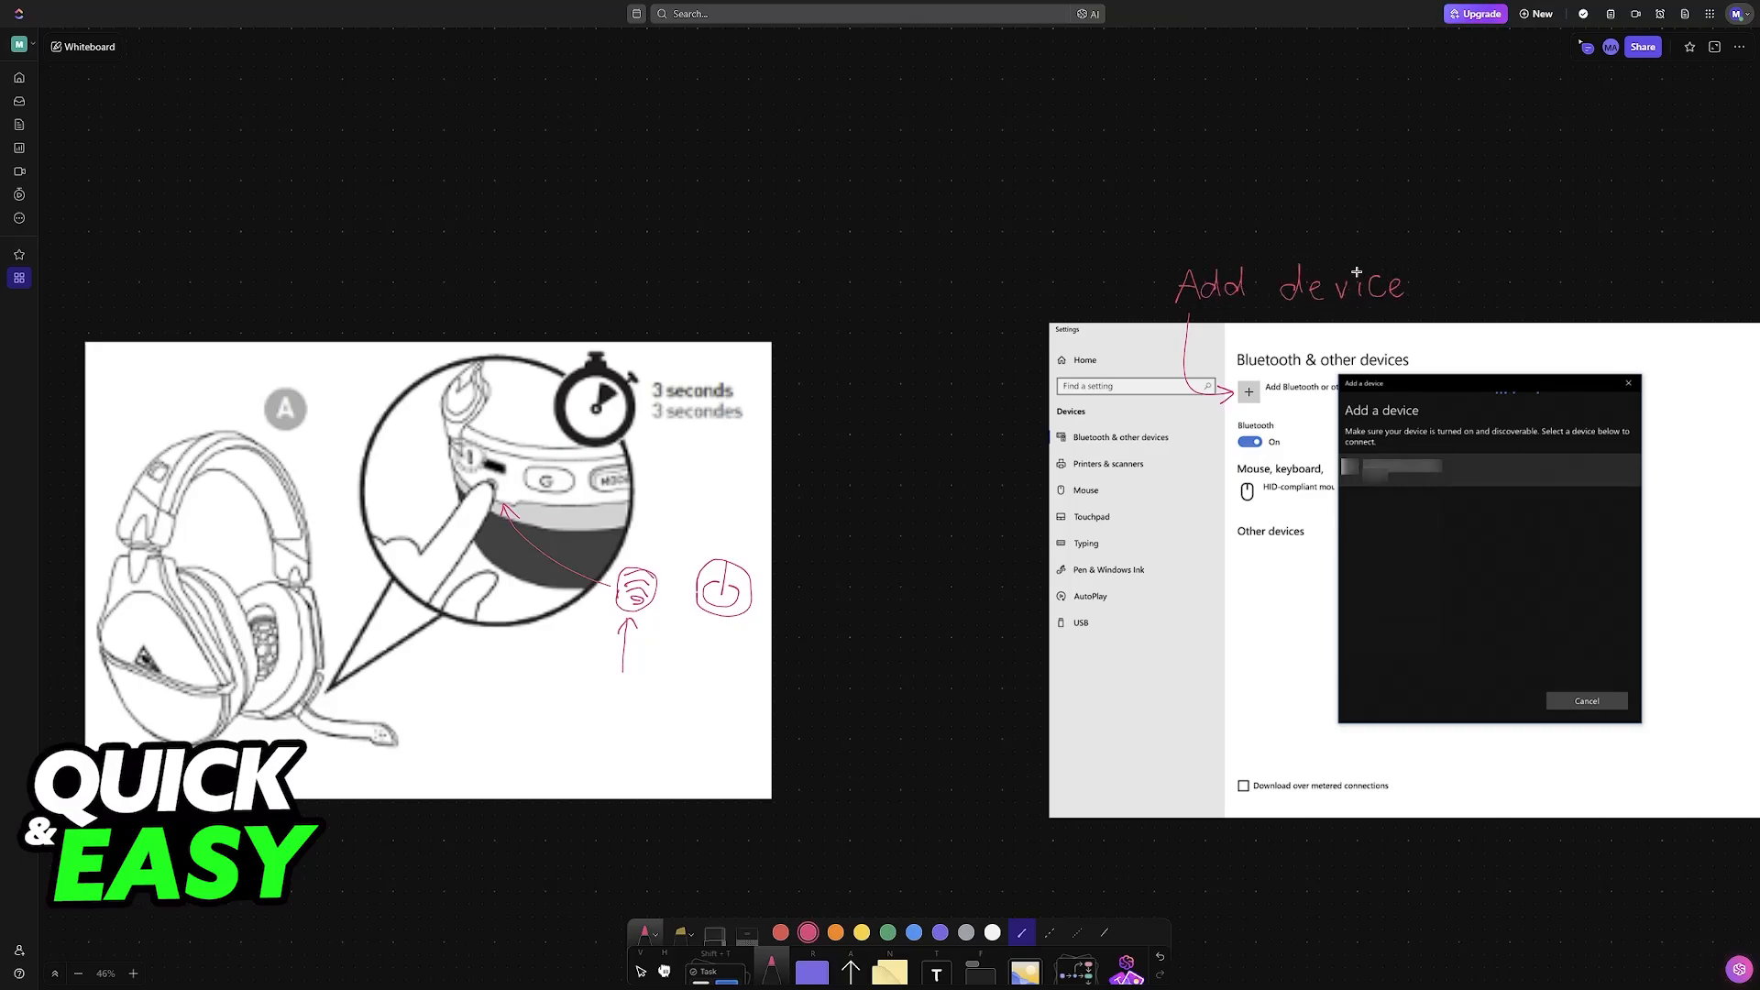
{"action": "left_click_drag", "start_coordinate": [1179, 319], "coordinate": [1414, 319]}
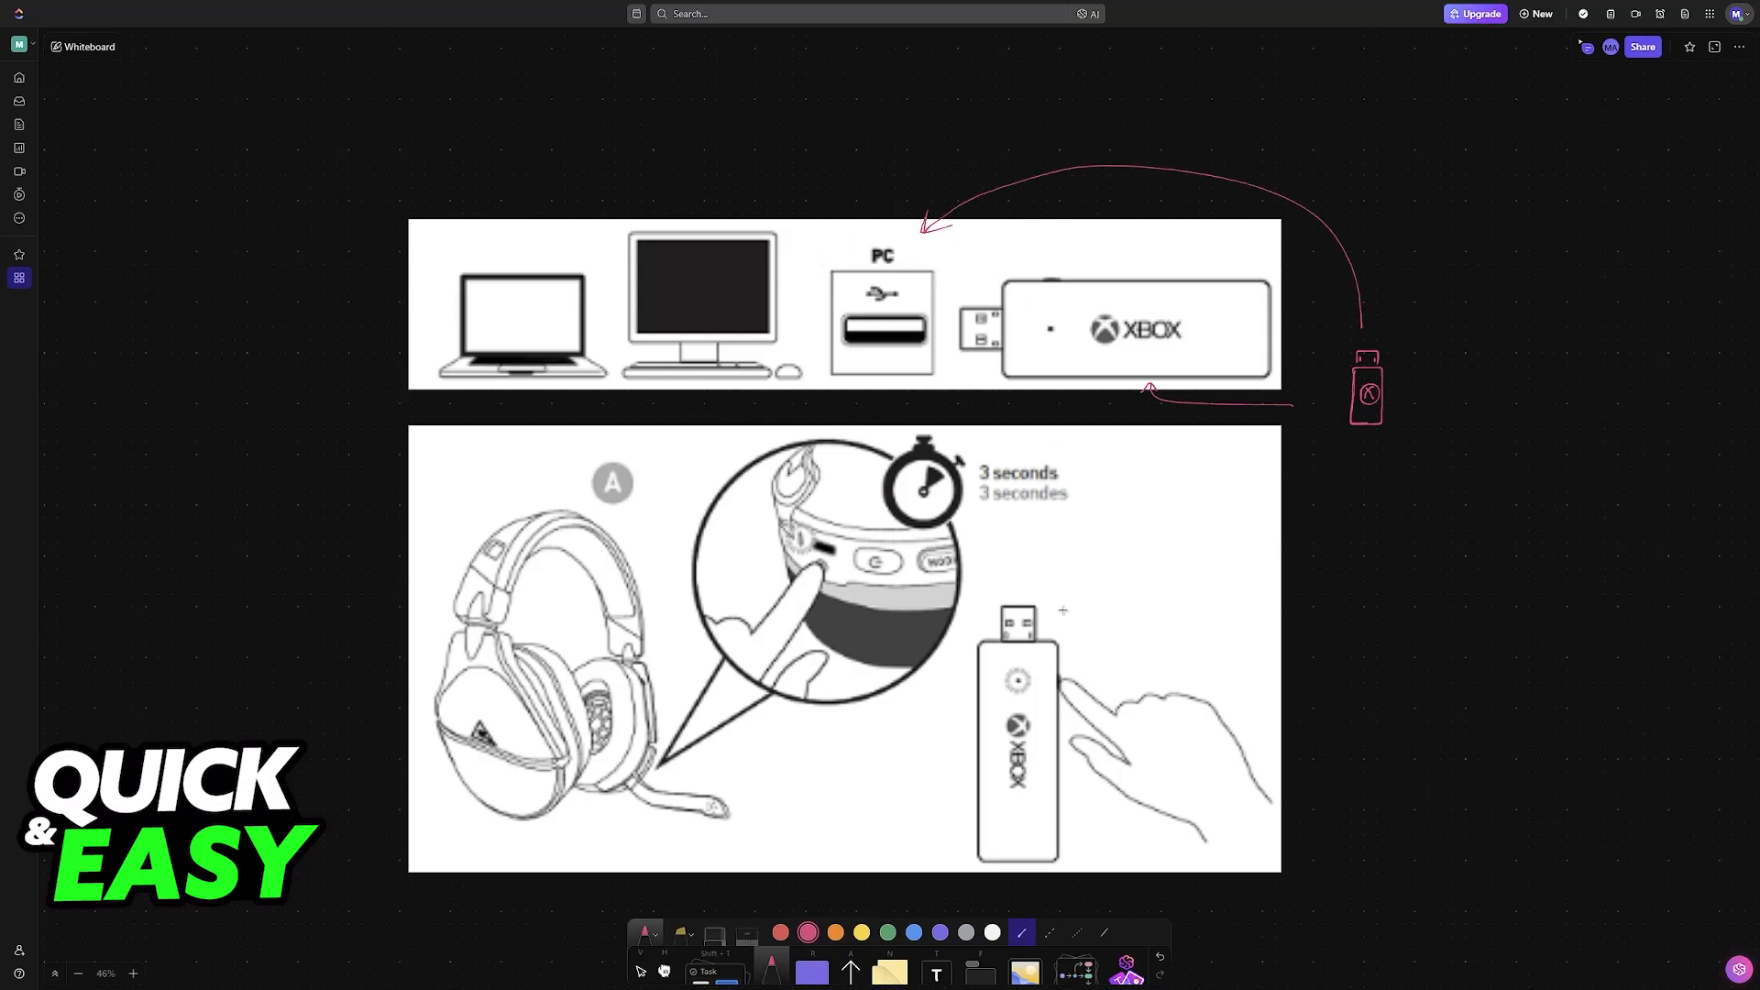
{"action": "mouse_move", "coordinate": [1102, 543]}
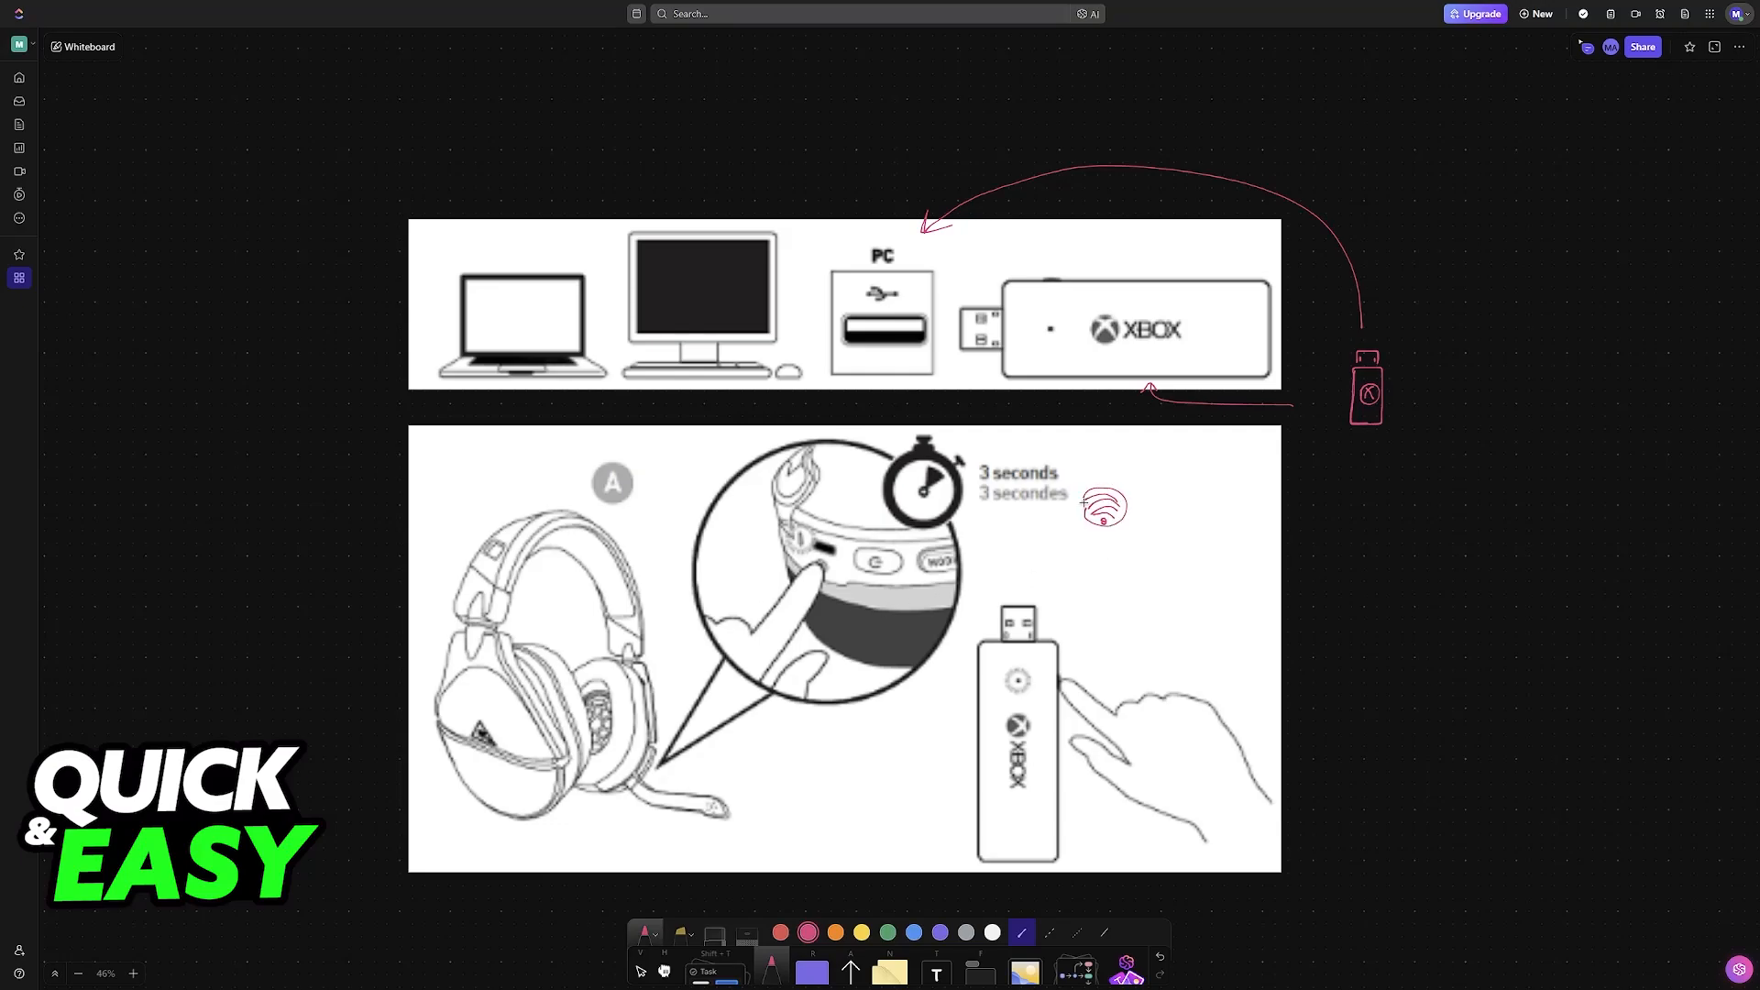
Draw an arrow from the signal symbol down to the dongle's pairing button
{"action": "left_click_drag", "start_coordinate": [1100, 522], "coordinate": [1067, 657]}
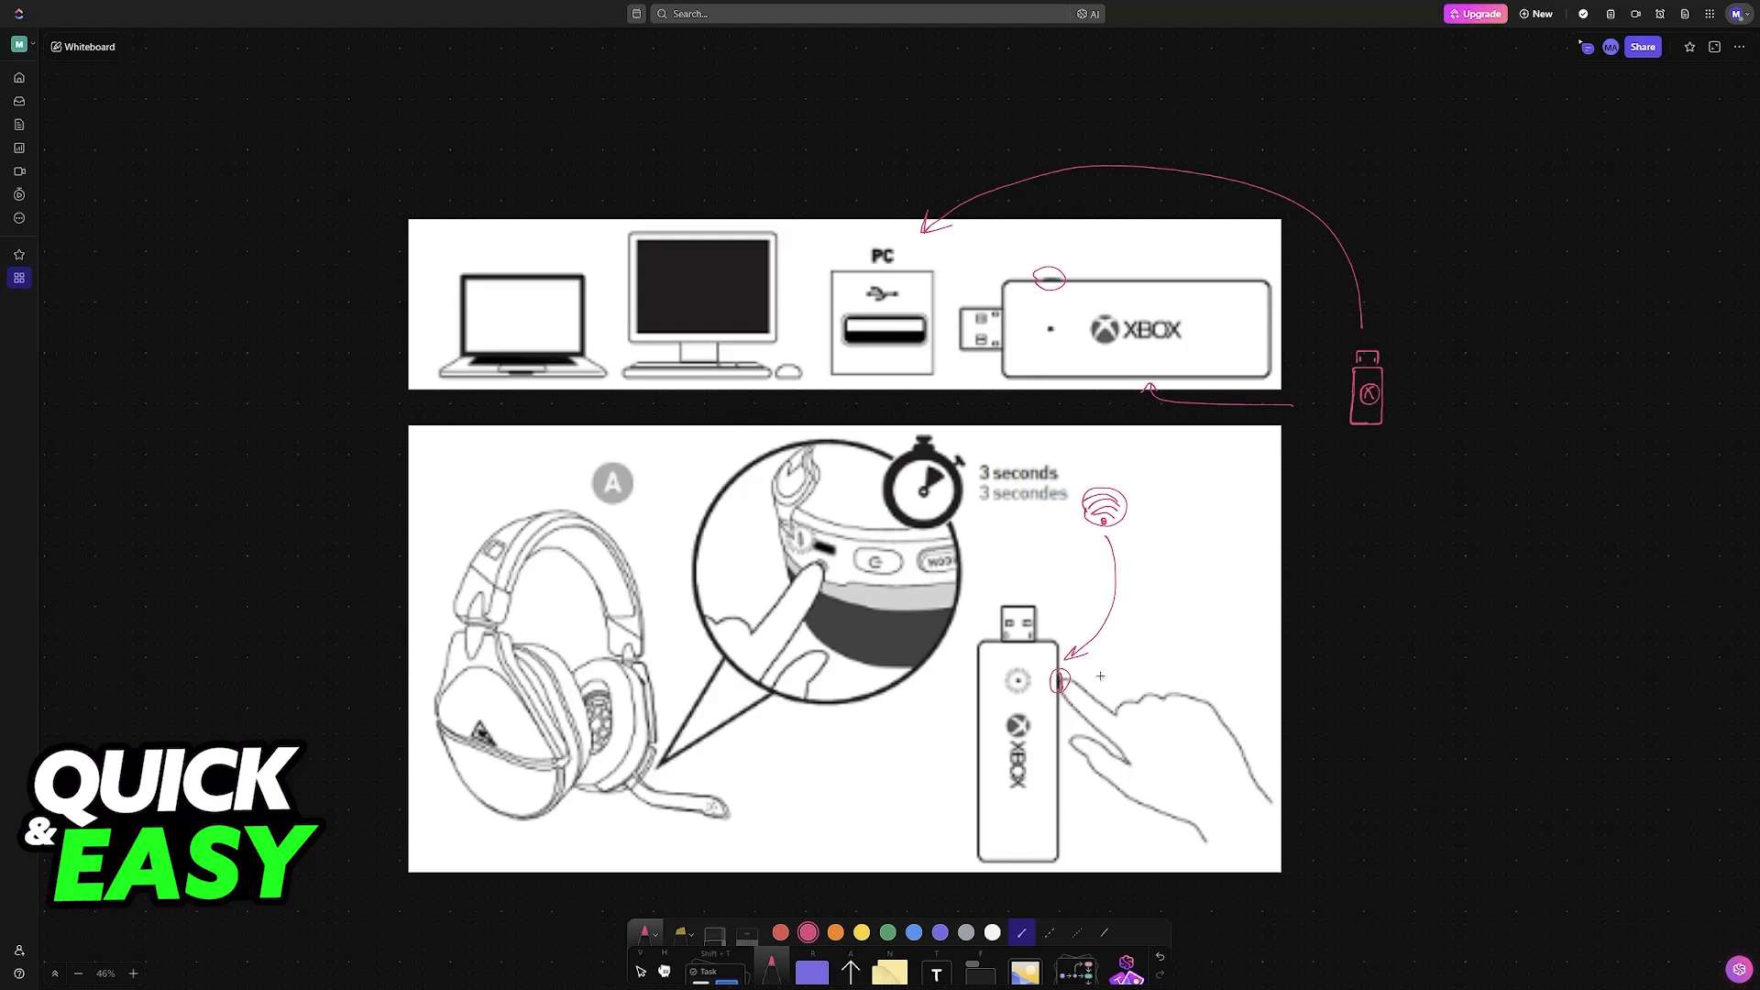
{"action": "mouse_move", "coordinate": [1190, 566]}
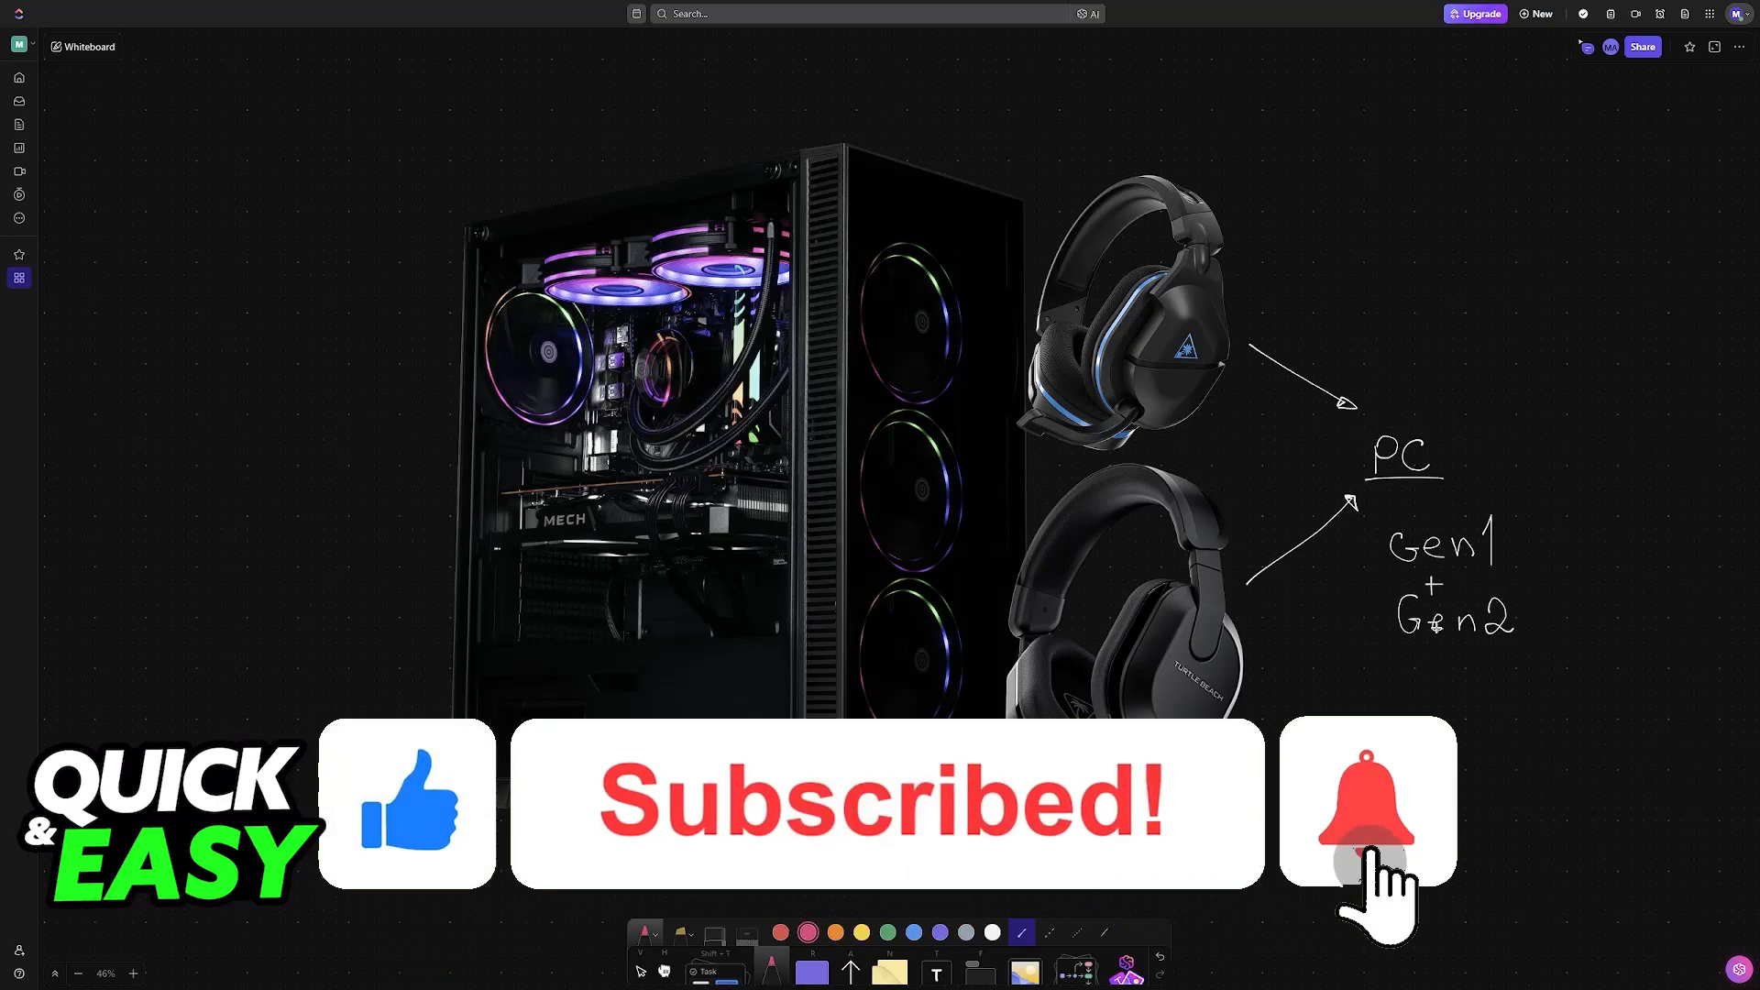
Select a spot beneath the PC label to complete the 'Gen1 + Gen2' annotation
{"action": "left_click", "coordinate": [1364, 802]}
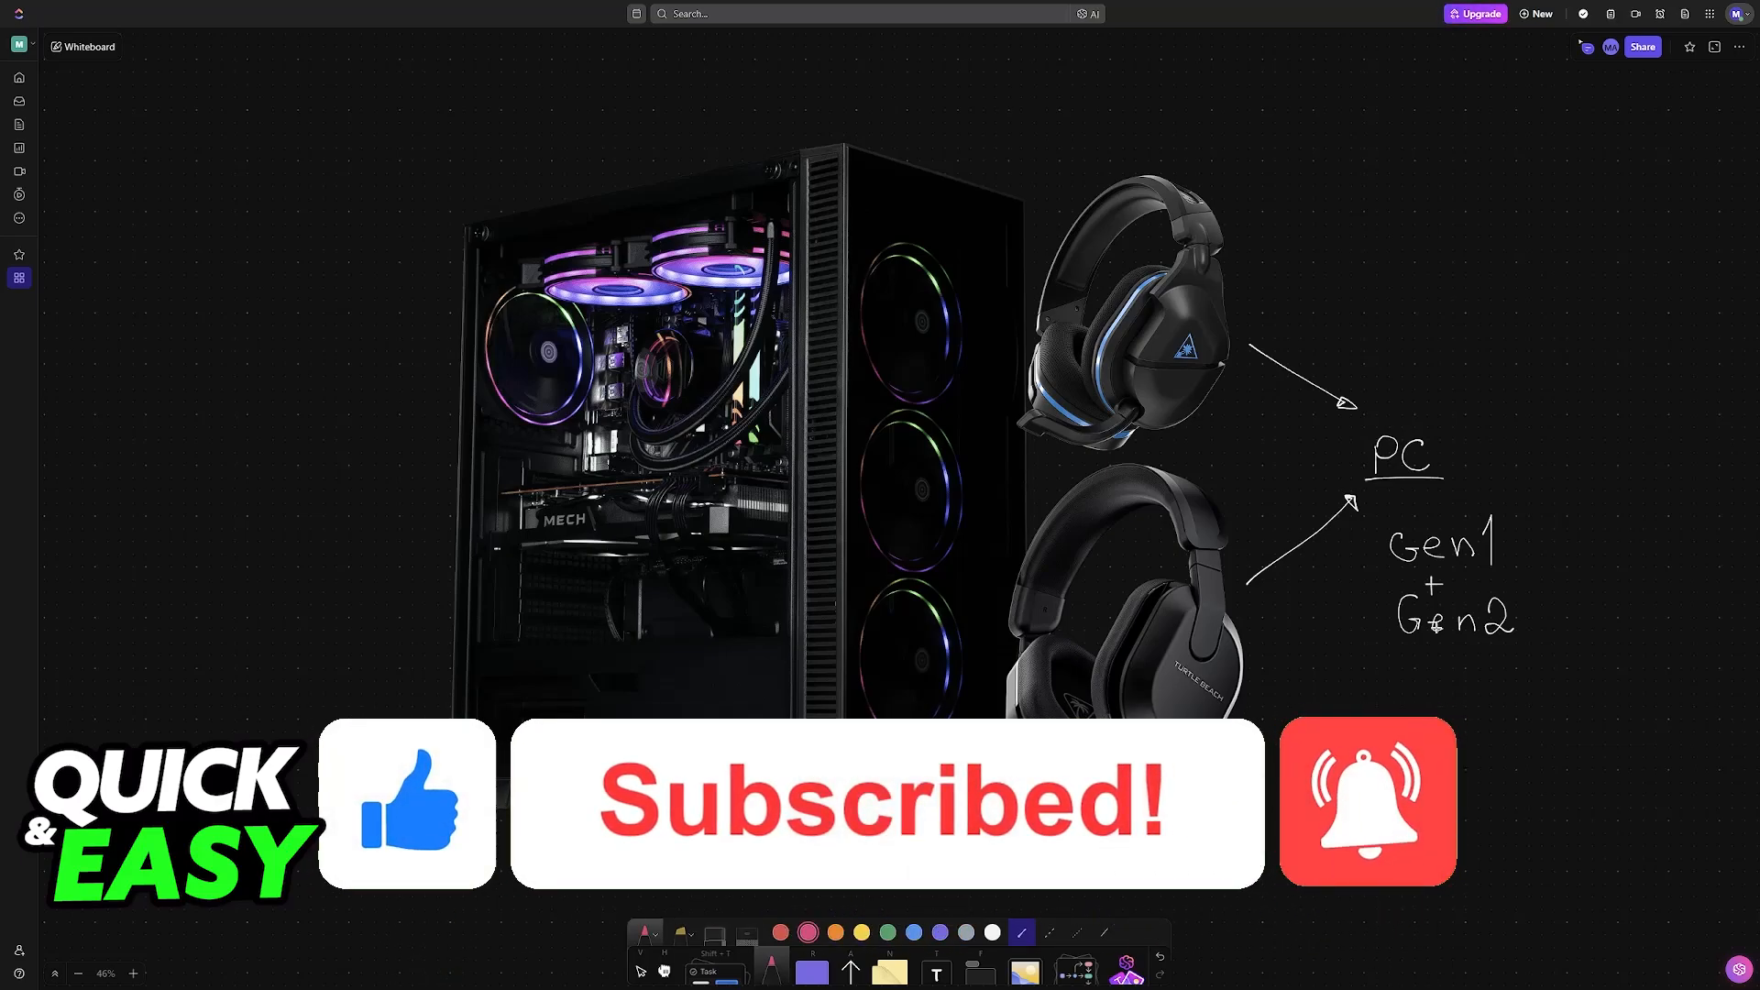